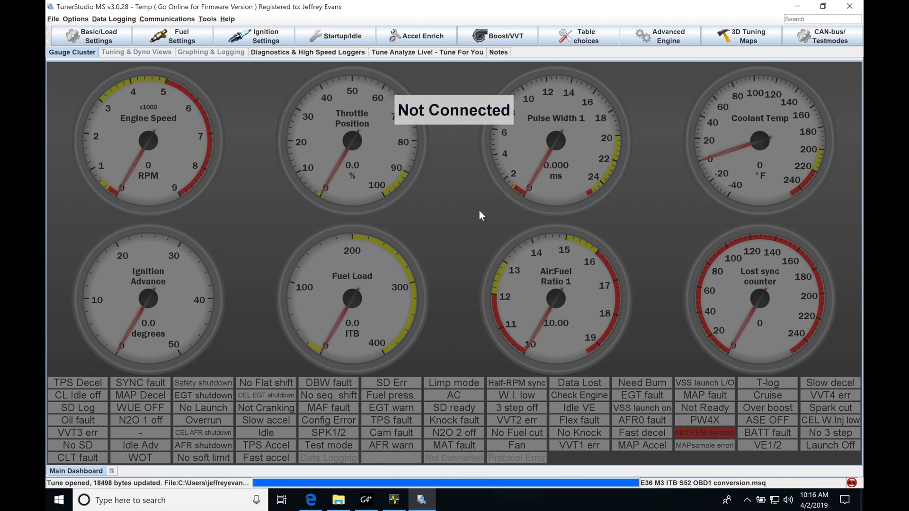
Open the Turbo Anti-lag (ALS) settings from the Boost/VVT menu.
click(496, 35)
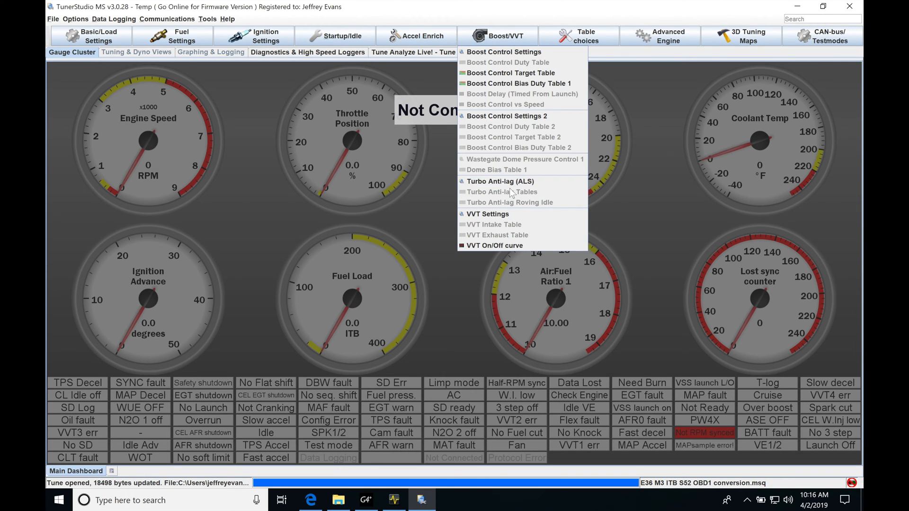
click(499, 181)
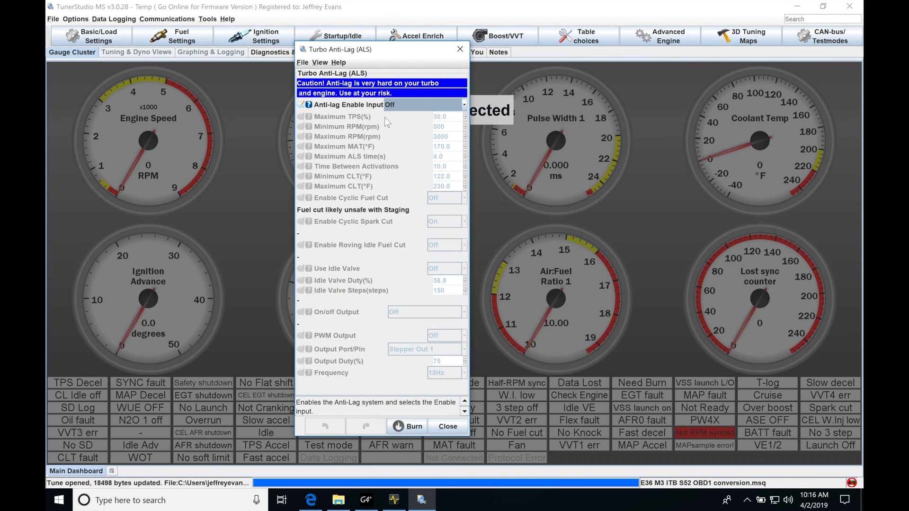
mouse_move(413, 54)
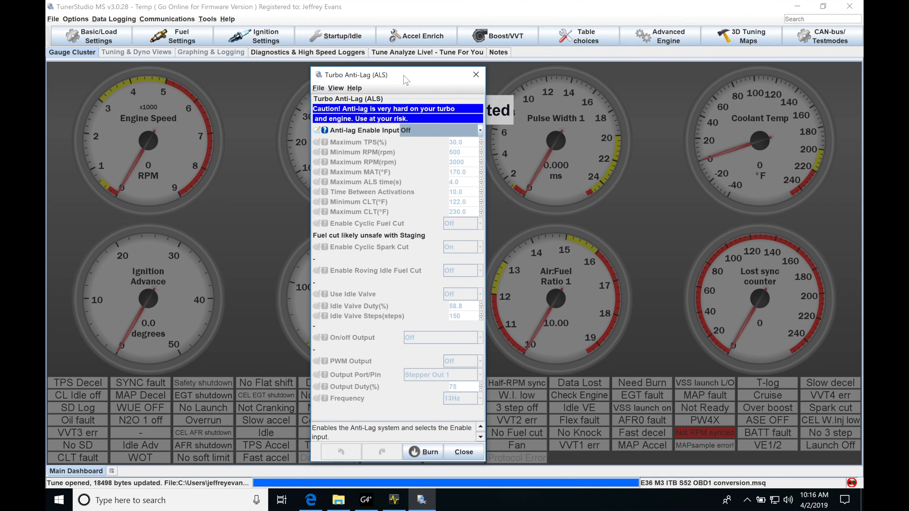
mouse_move(437, 210)
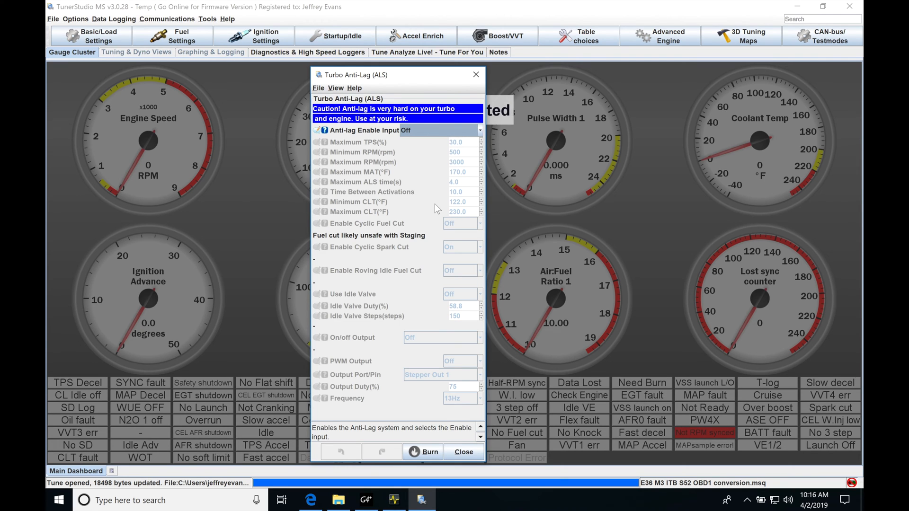
mouse_move(392, 258)
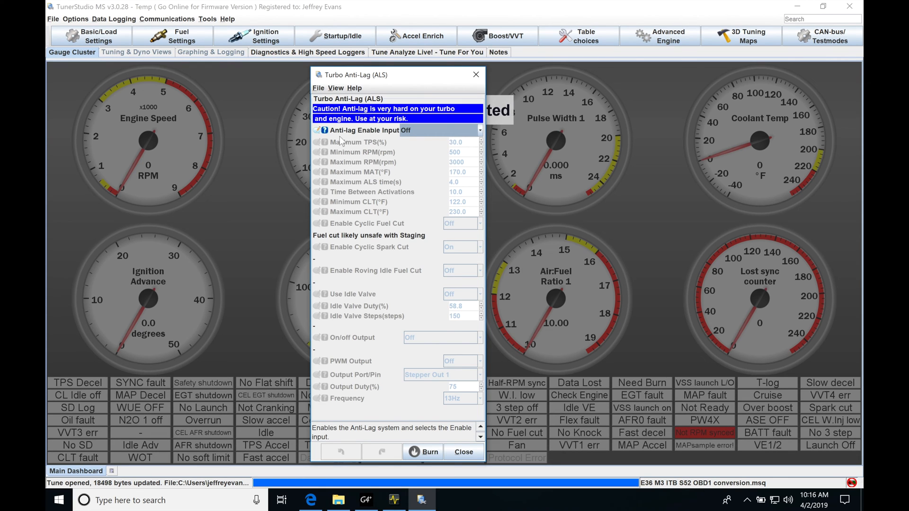
Set the anti-lag enable input to Analog In 1, unlocking the remaining ALS settings.
click(477, 130)
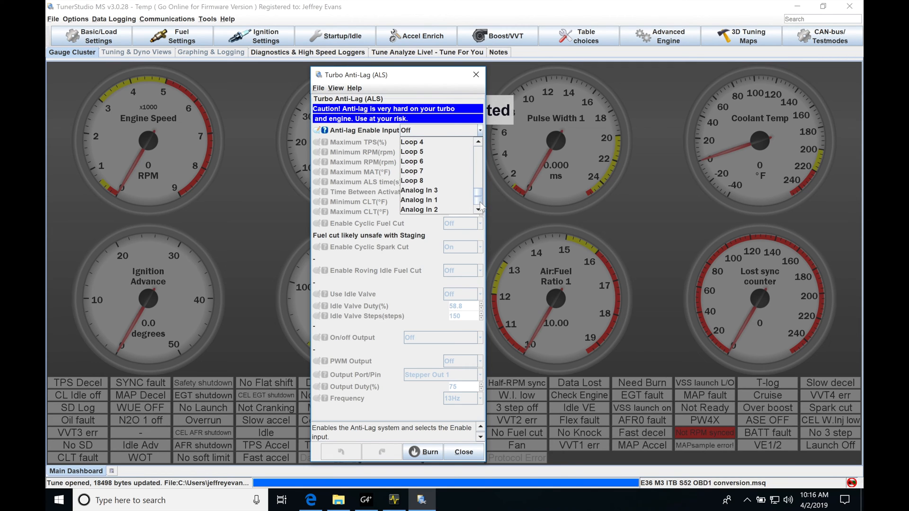
mouse_move(437, 200)
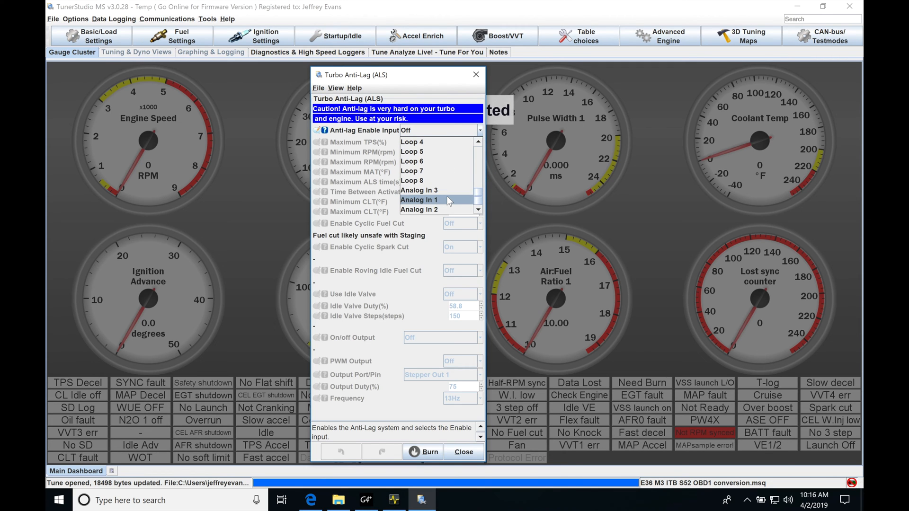
mouse_move(440, 200)
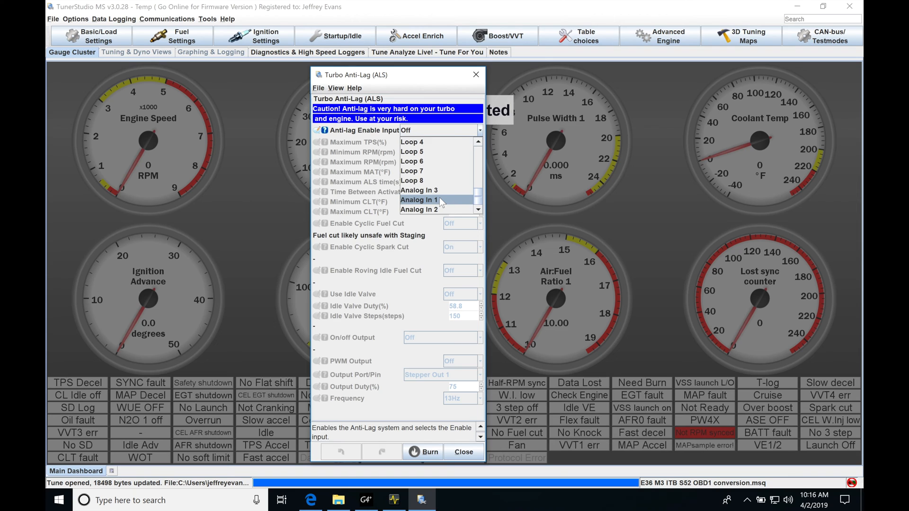
click(418, 200)
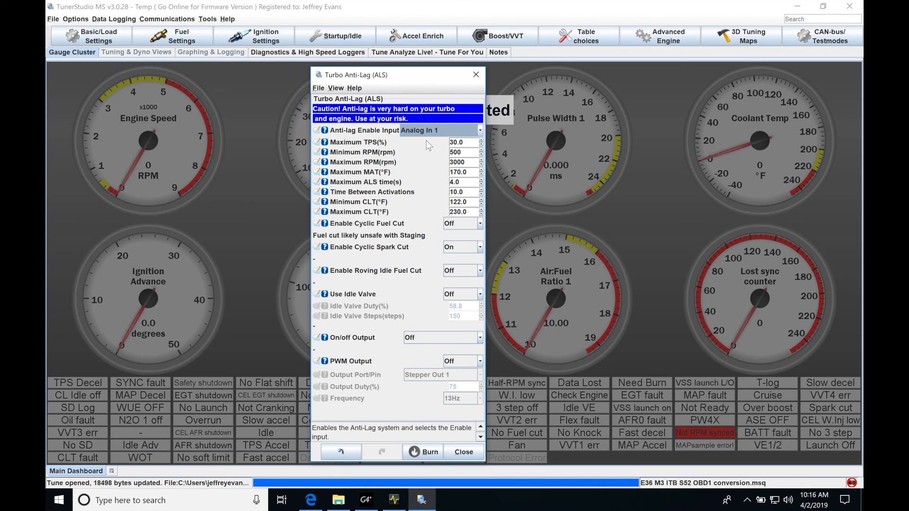
mouse_move(422, 144)
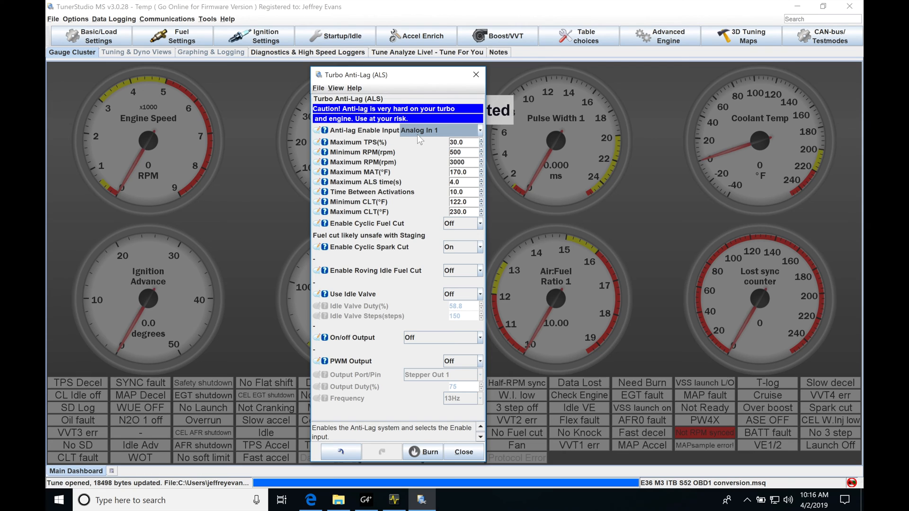
mouse_move(420, 134)
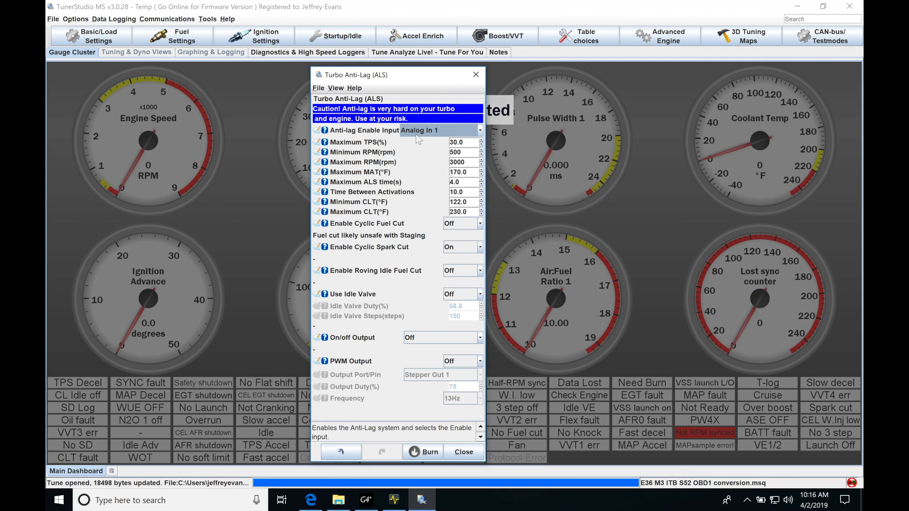
Open Programmable On/Off Outputs 1 from Advanced Engine, beside the ALS dialog.
click(659, 35)
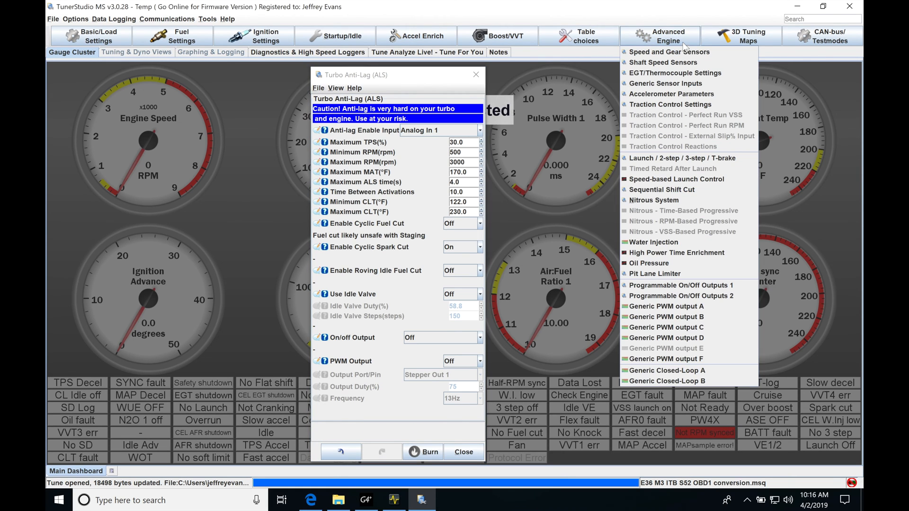
mouse_move(680, 284)
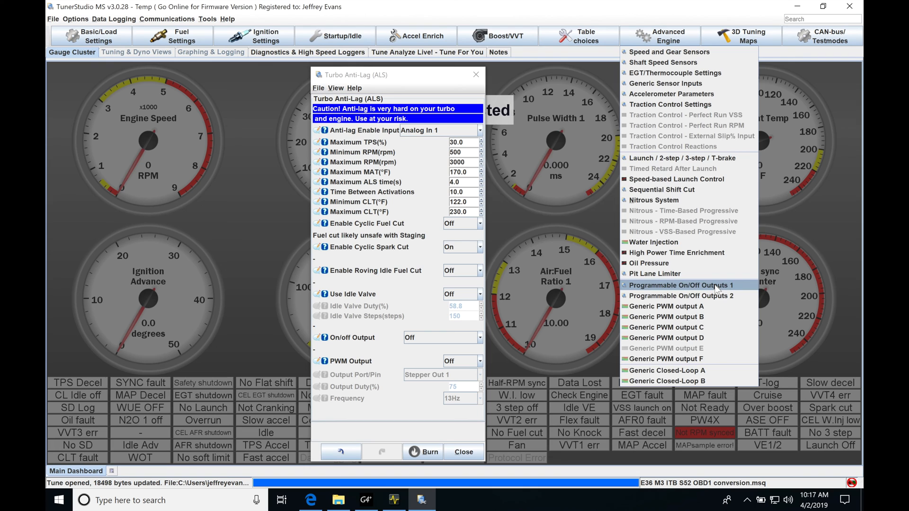
click(681, 284)
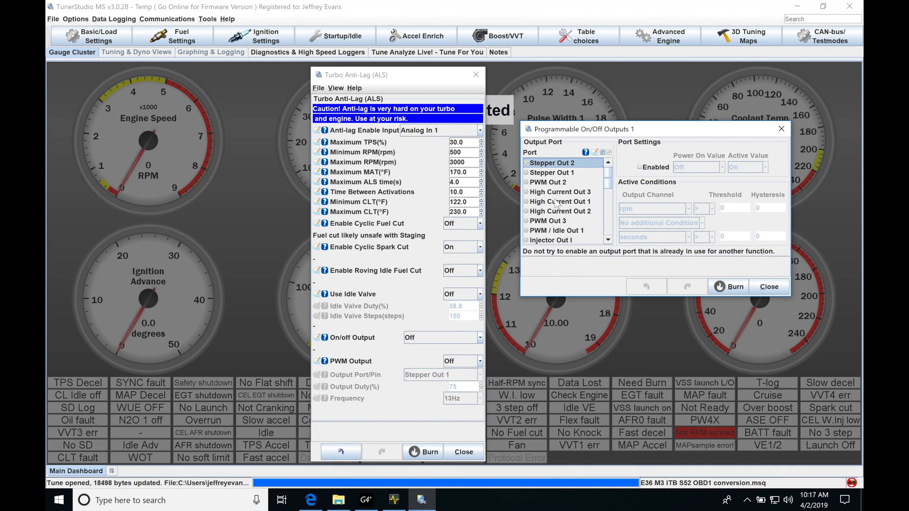
mouse_move(557, 202)
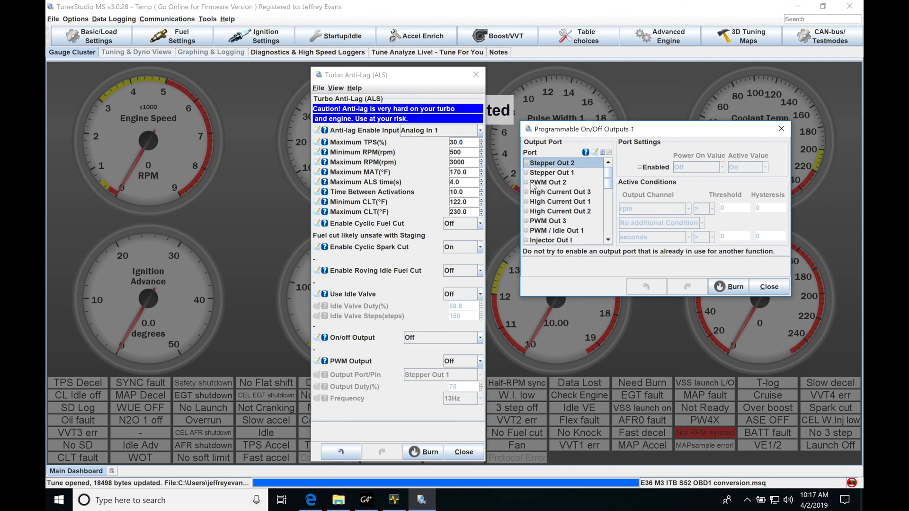
mouse_move(416, 141)
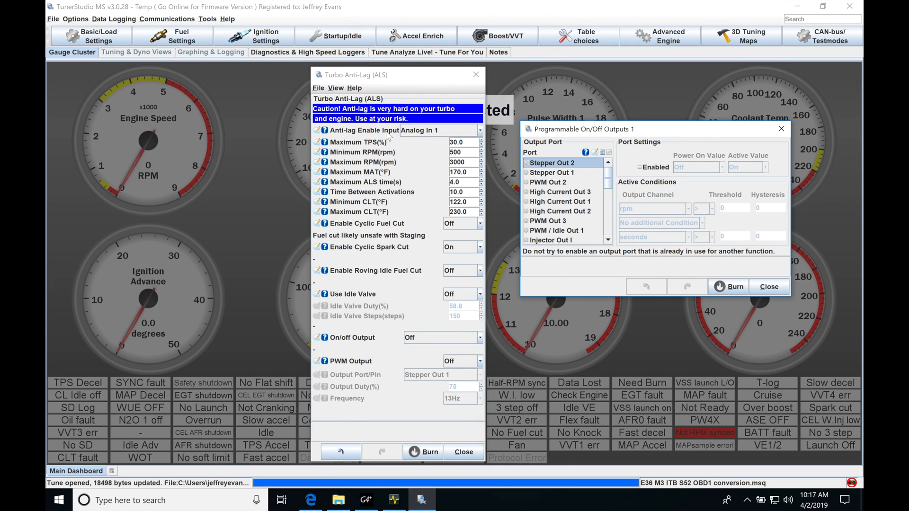
mouse_move(414, 155)
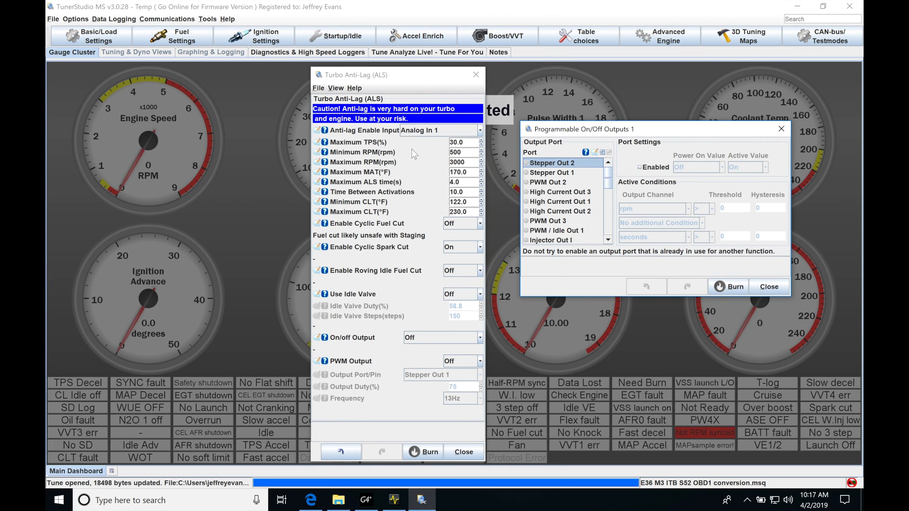
mouse_move(425, 139)
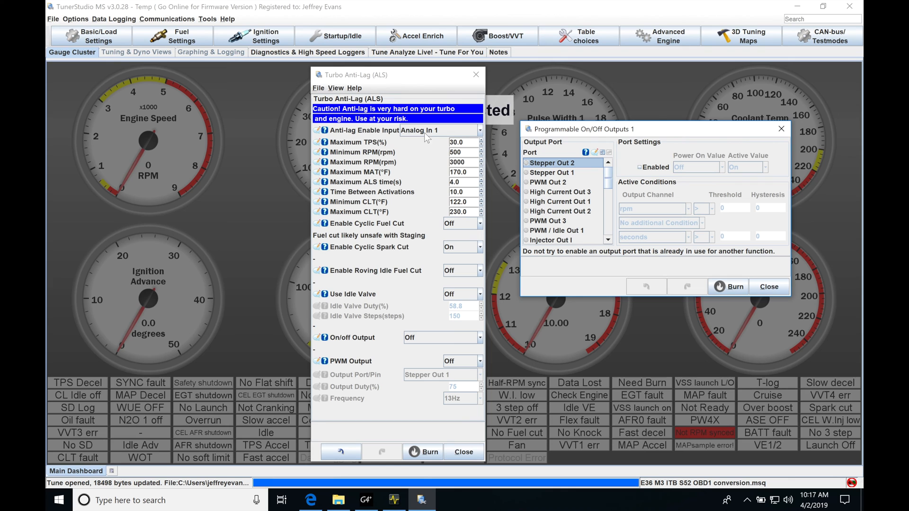
mouse_move(419, 208)
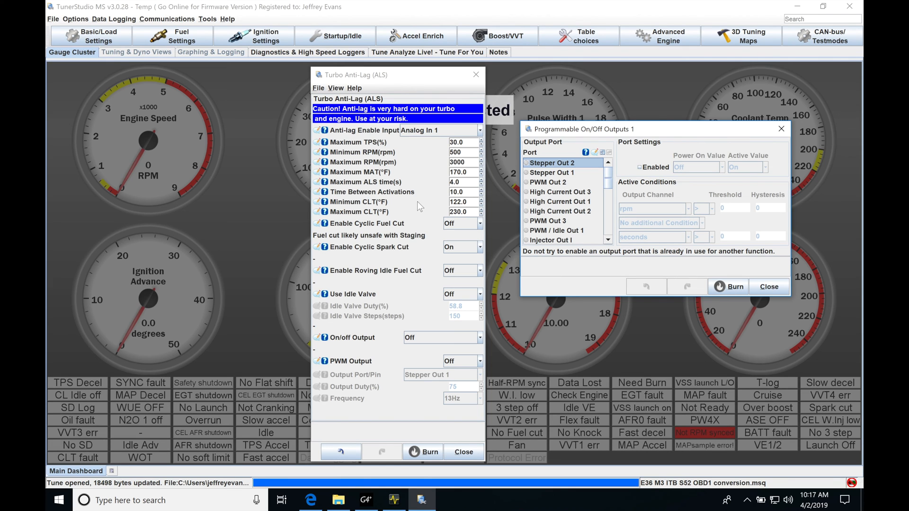
mouse_move(631, 142)
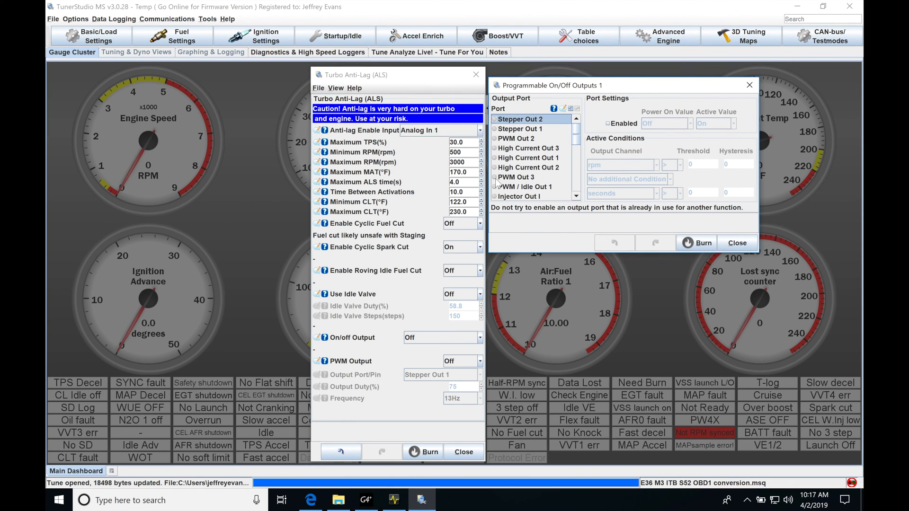
Select PWM Out 3 in the port list and enable it as an on/off output.
click(515, 177)
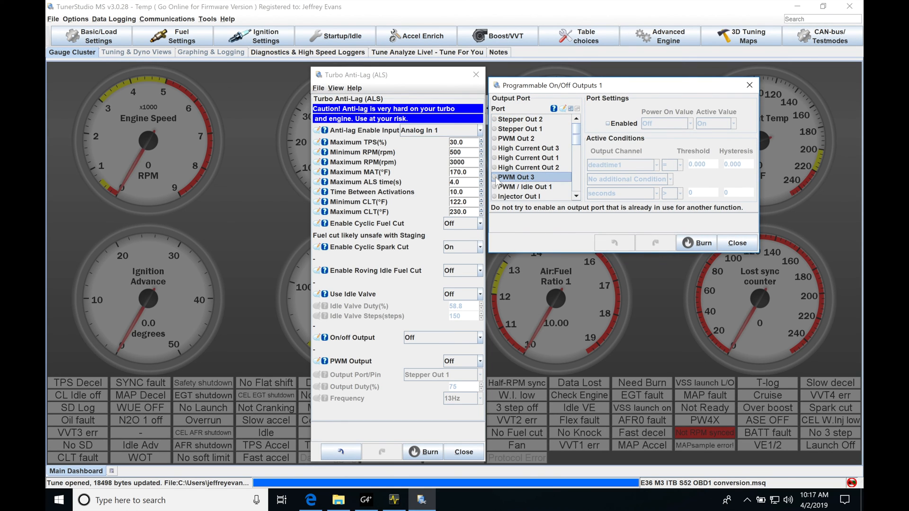
click(608, 123)
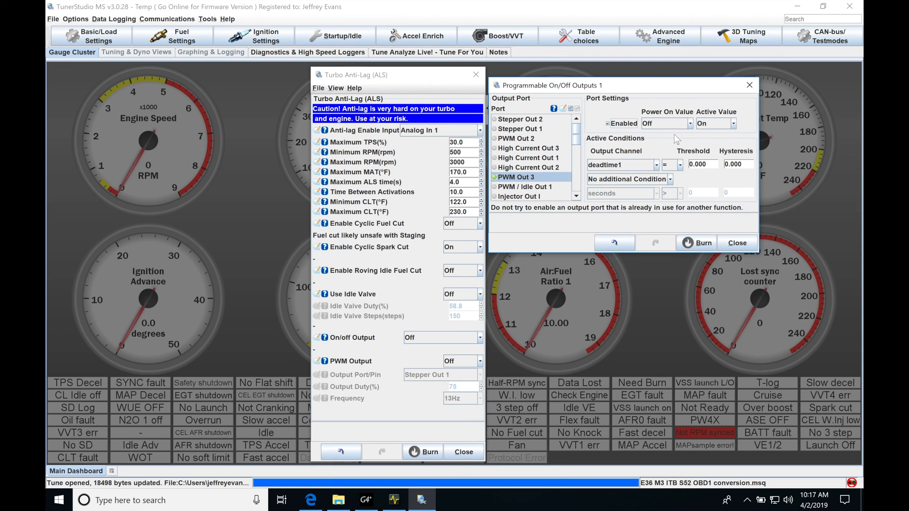
mouse_move(742, 131)
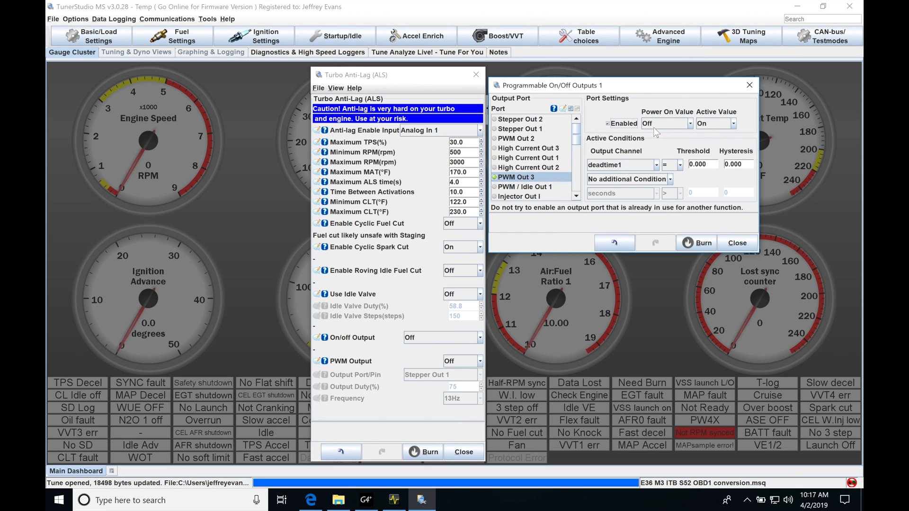
mouse_move(720, 135)
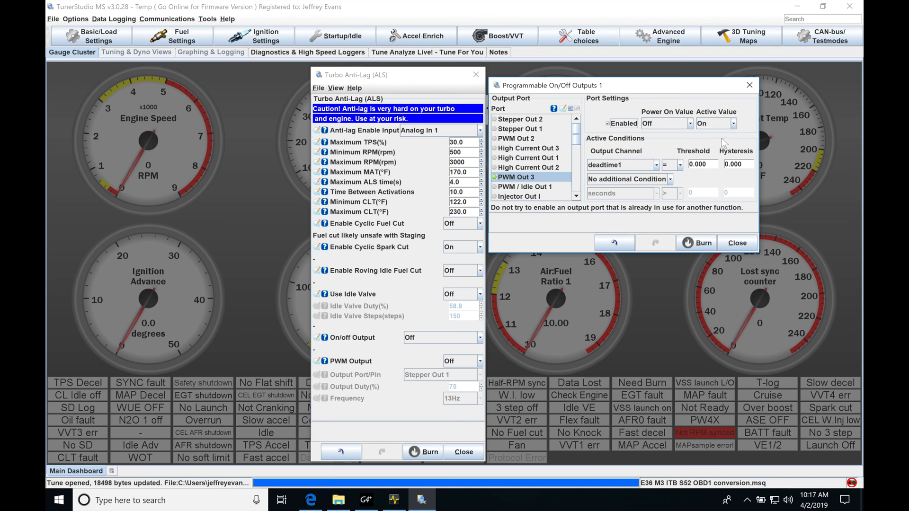
mouse_move(529, 183)
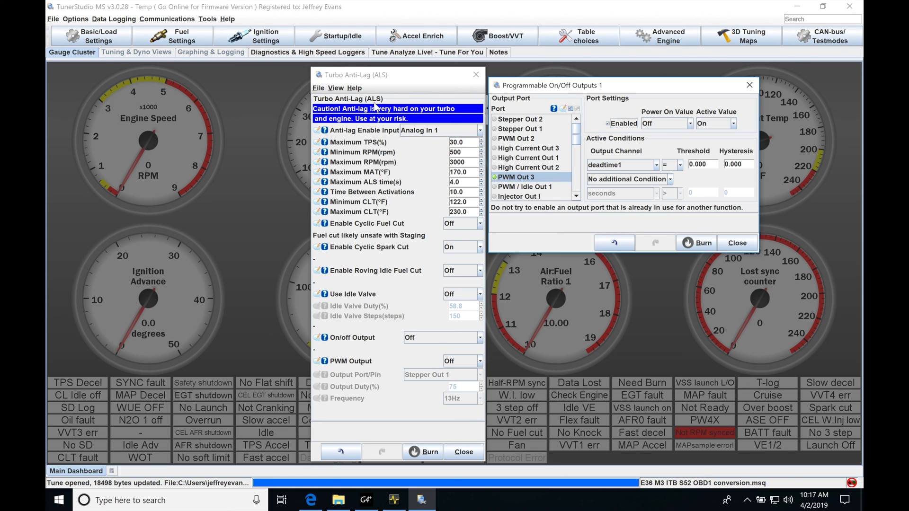
mouse_move(702, 144)
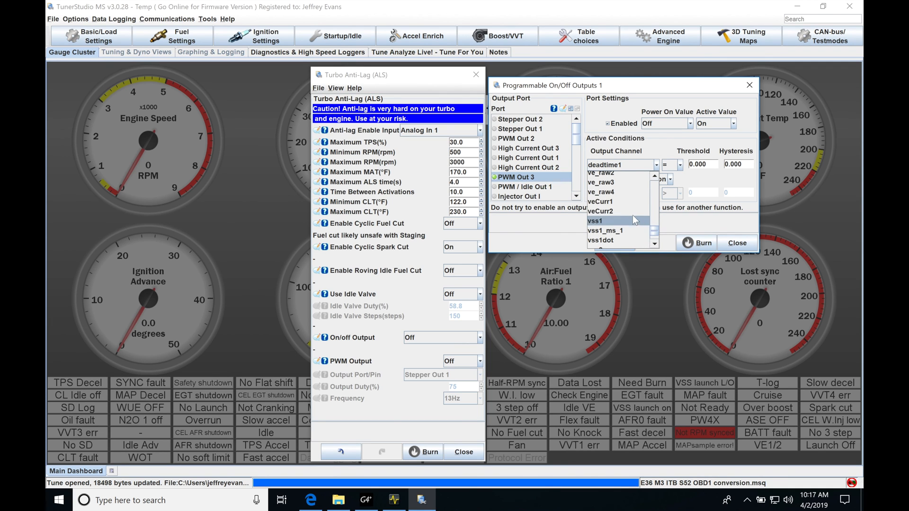
Set PWM Out 3's condition to vss1 < 4.0 threshold with 0.0 hysteresis.
click(596, 220)
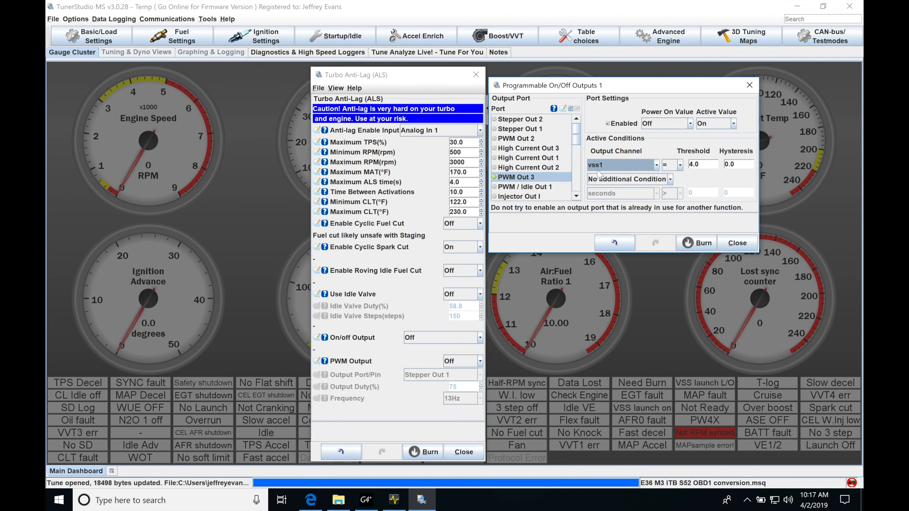
mouse_move(603, 177)
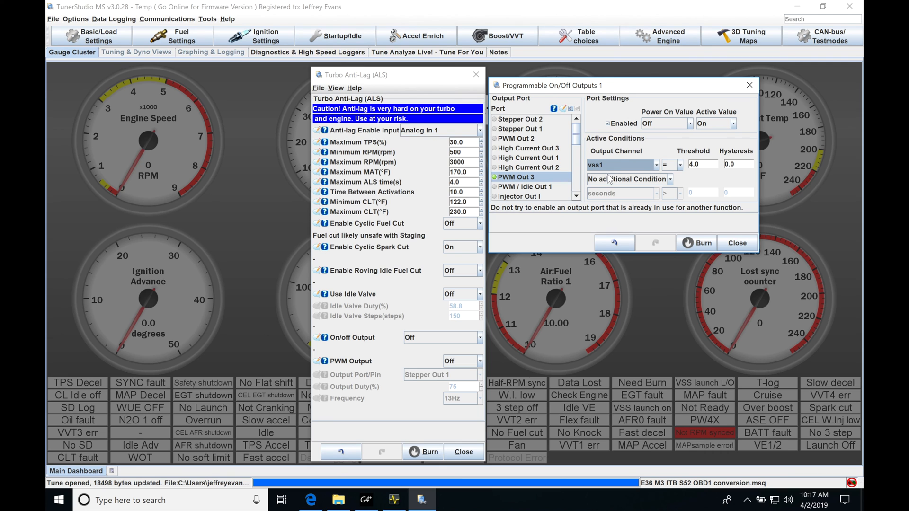
mouse_move(687, 44)
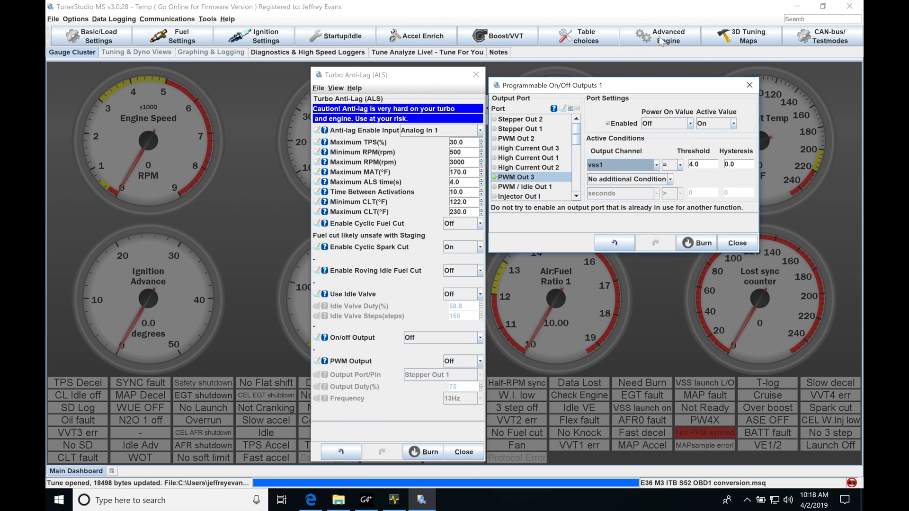
mouse_move(608, 170)
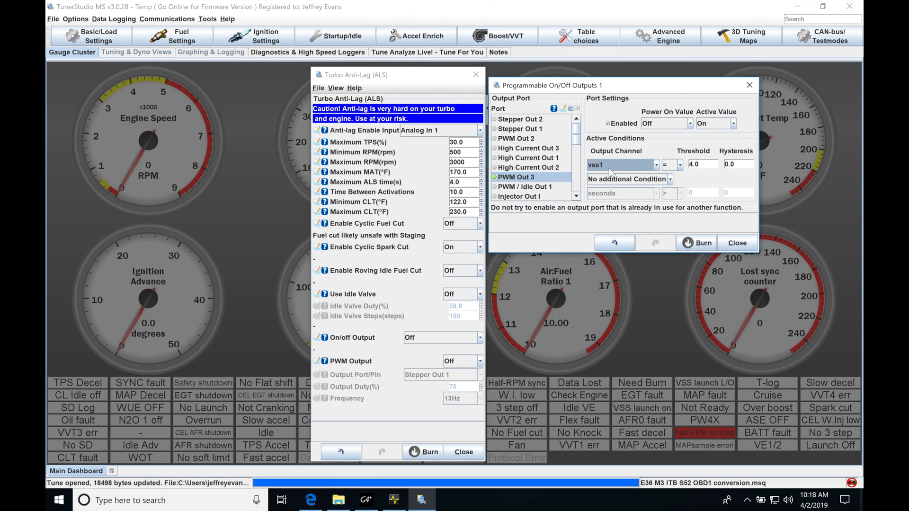
mouse_move(637, 183)
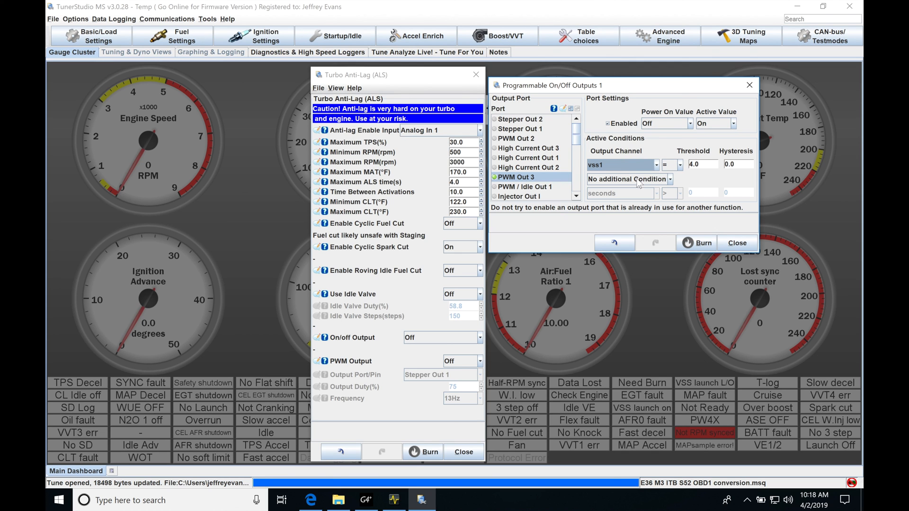
click(672, 163)
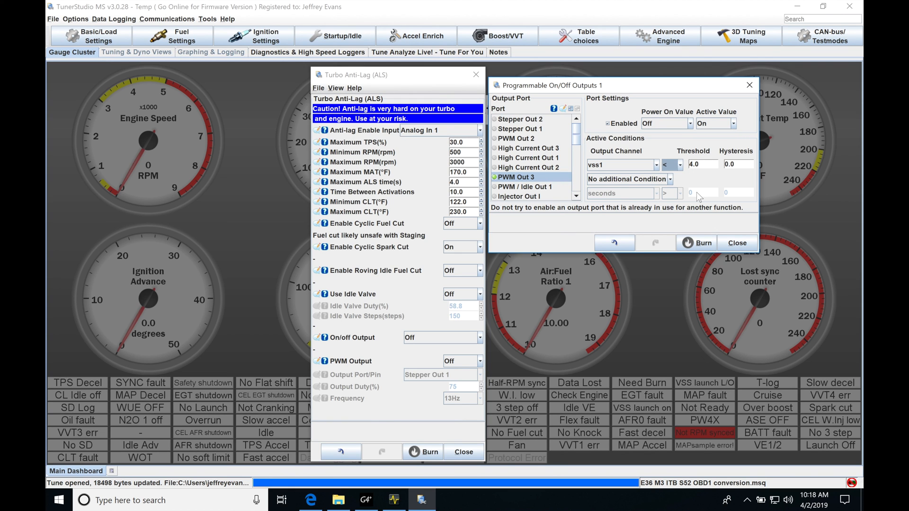
mouse_move(711, 185)
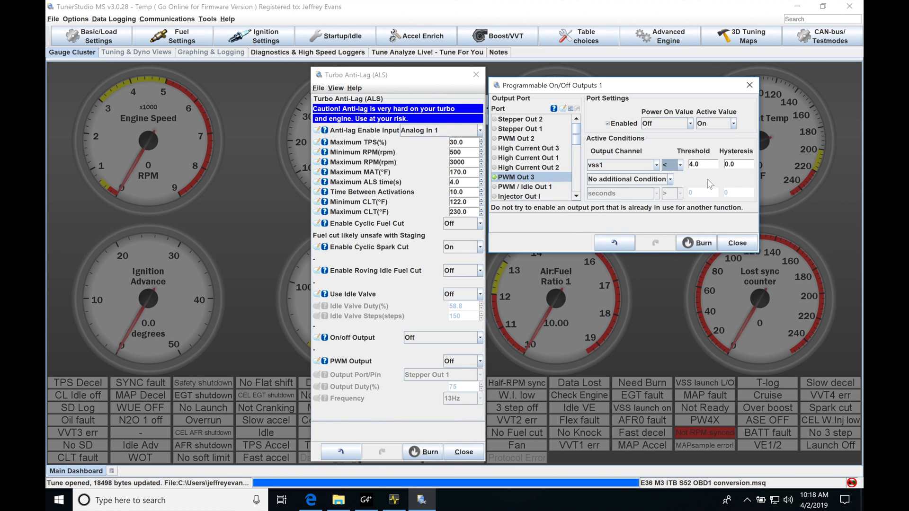
mouse_move(690, 172)
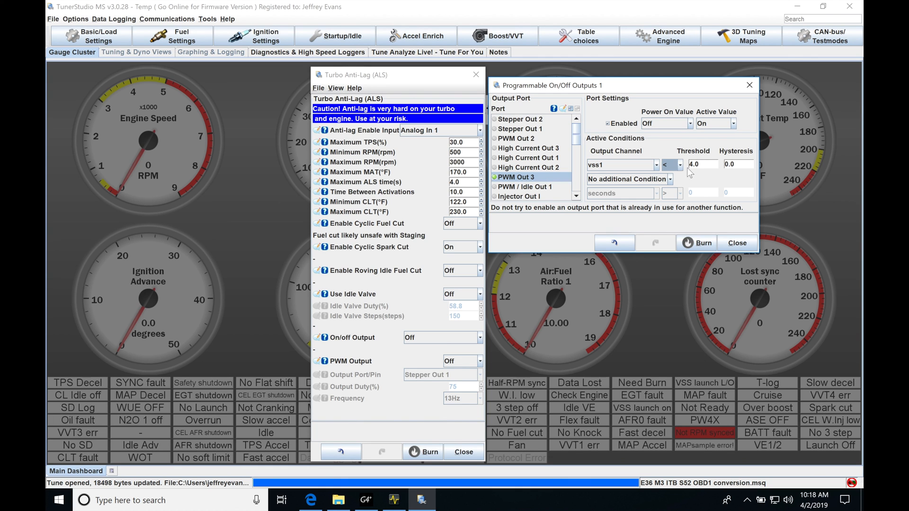
mouse_move(431, 128)
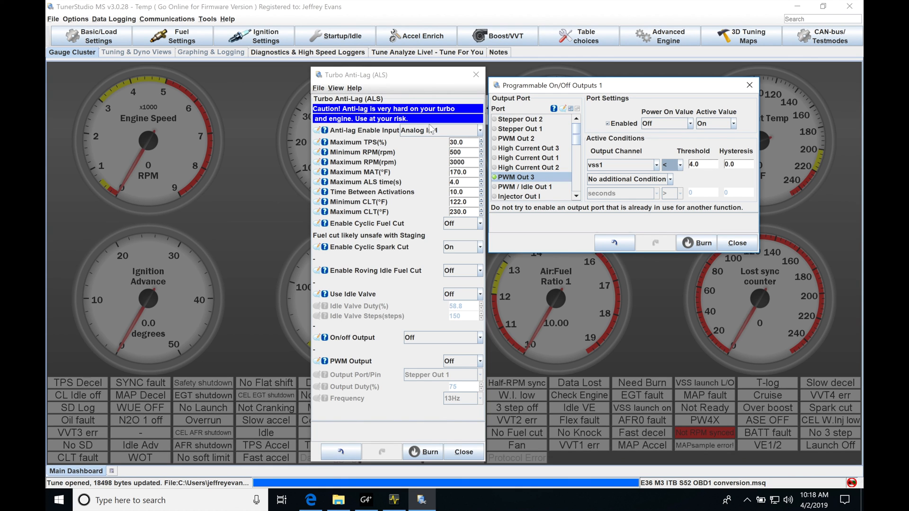